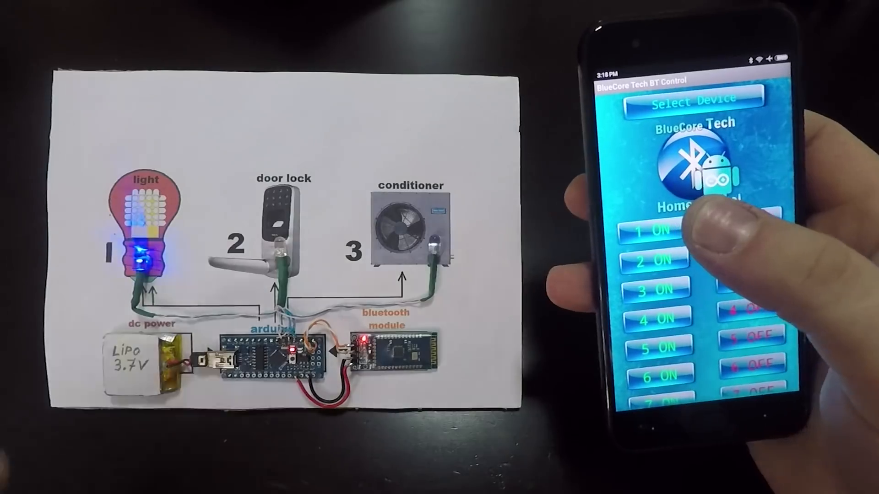
Switch channel 1's light off with the '1 OFF' button so its LED goes dark.
click(752, 223)
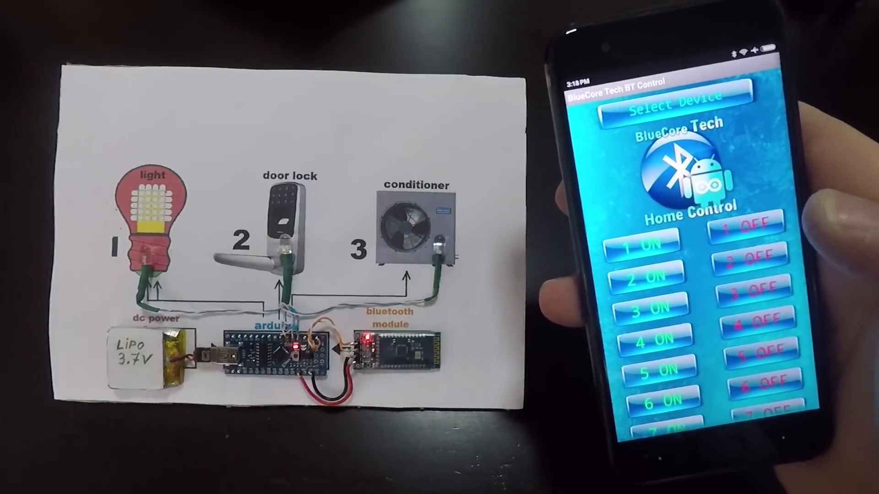